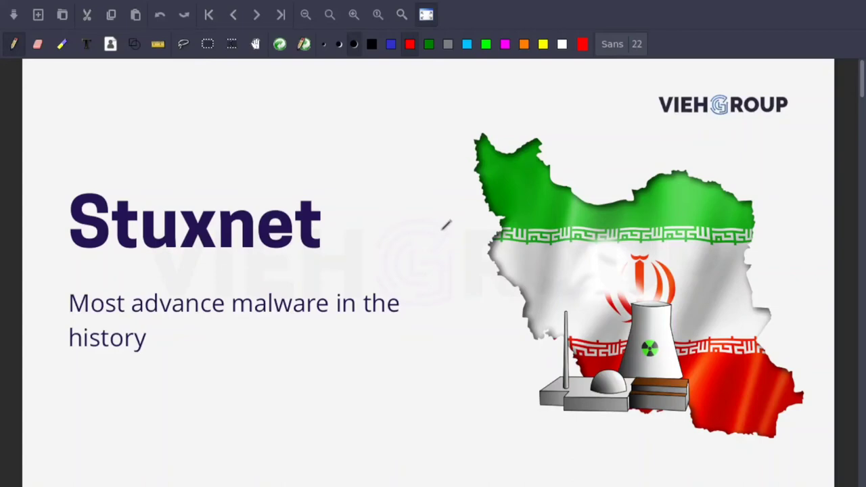
- Draw a red squiggle right of the Stuxnet title, then advance to Deep analysis
{"action": "left_click_drag", "start_coordinate": [349, 230], "coordinate": [395, 190]}
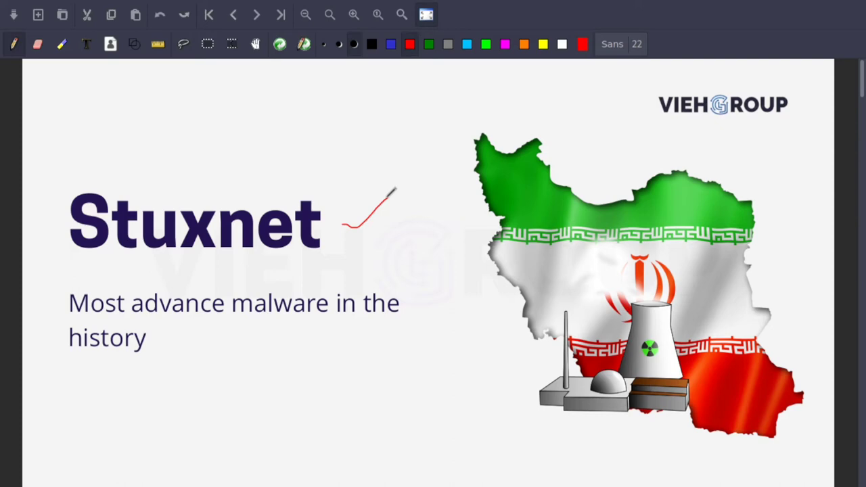
{"action": "left_click", "coordinate": [256, 14]}
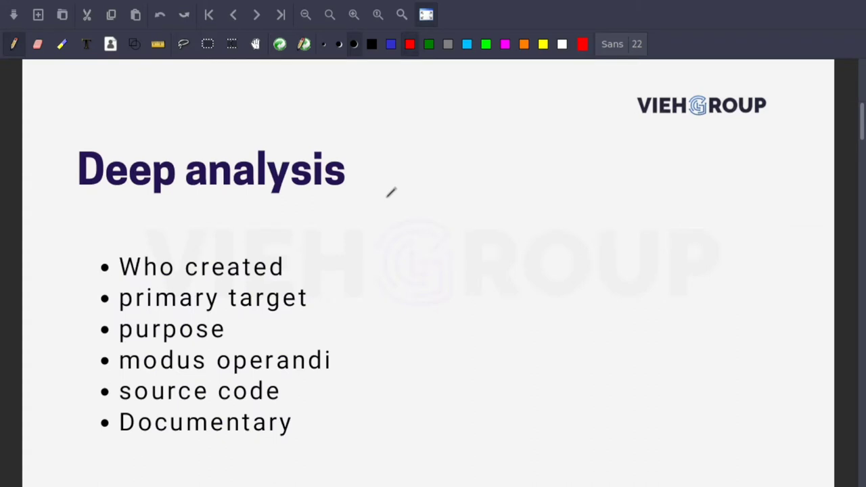
- Tick the 'Who created' and 'primary target' bullets with red check marks
{"action": "left_click_drag", "start_coordinate": [301, 281], "coordinate": [389, 216]}
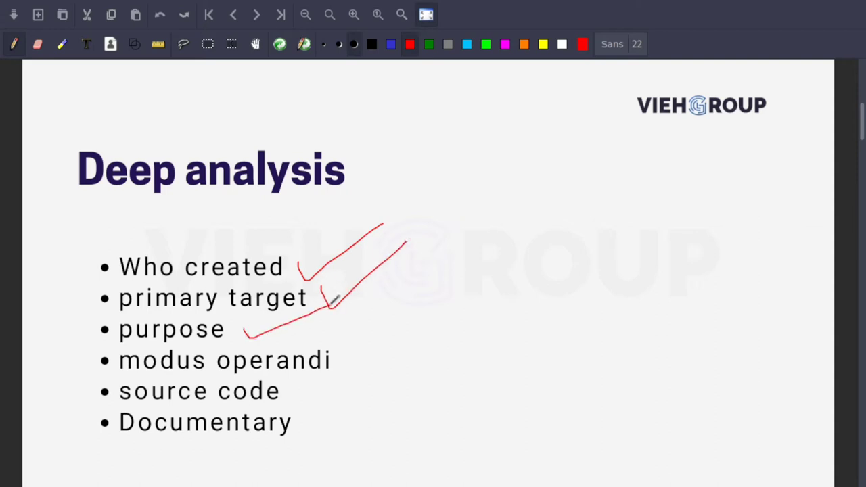
{"action": "left_click_drag", "start_coordinate": [334, 365], "coordinate": [375, 344]}
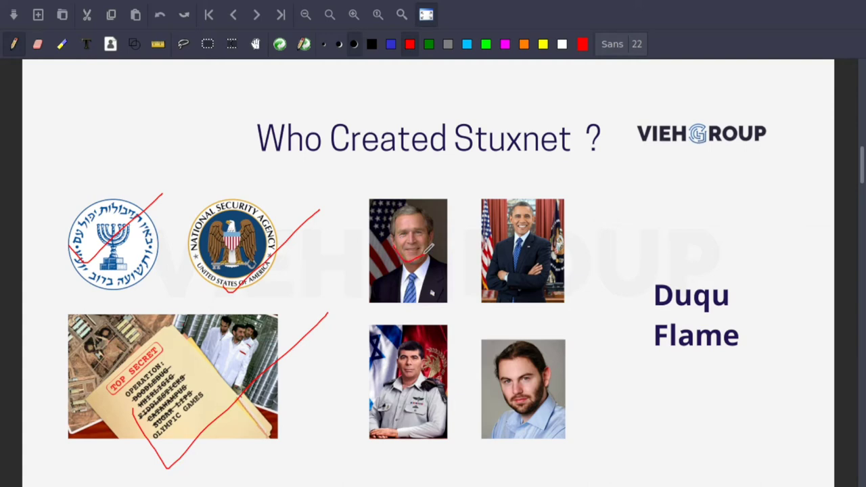
{"action": "mouse_move", "coordinate": [468, 250]}
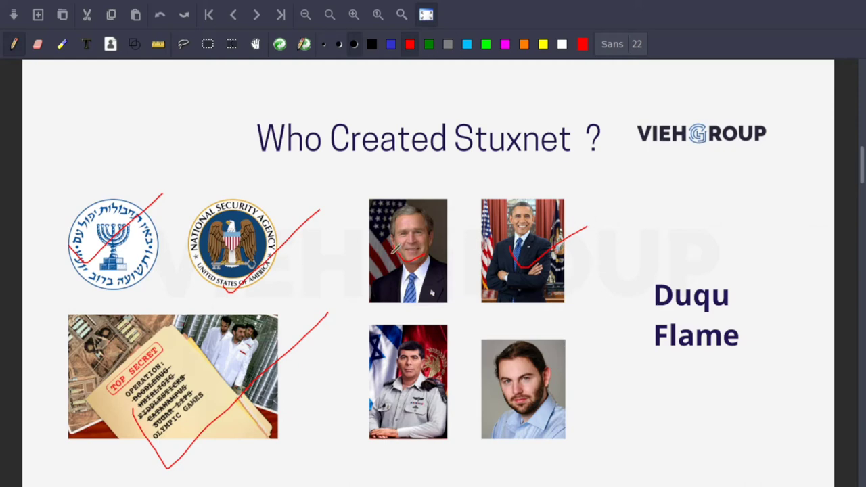
{"action": "mouse_move", "coordinate": [318, 271]}
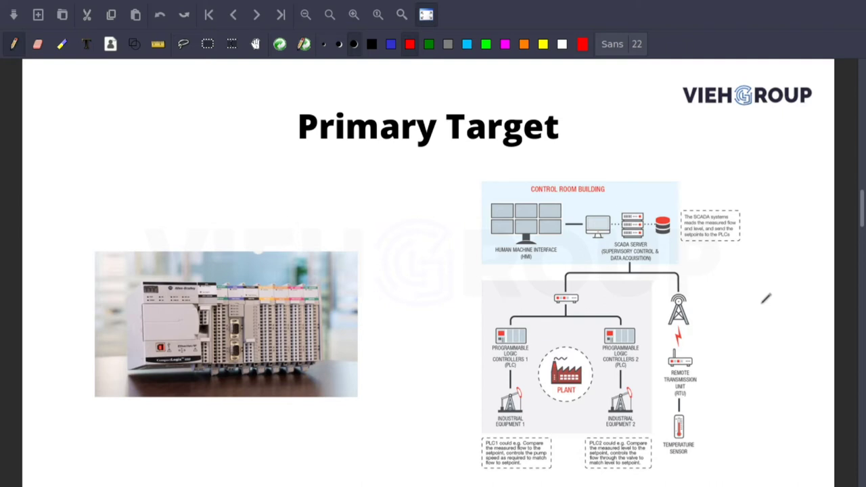
{"action": "mouse_move", "coordinate": [180, 437]}
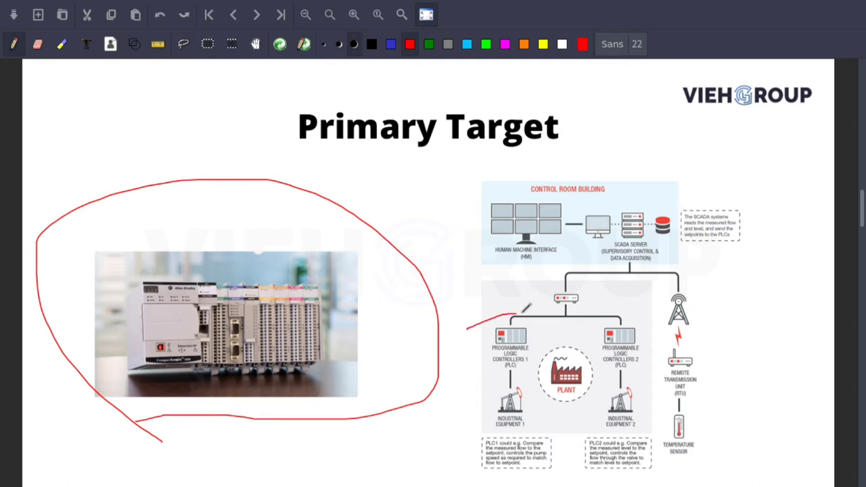
- Scroll down to bring up the Purpose of Stuxnet slide
{"action": "left_click_drag", "start_coordinate": [503, 311], "coordinate": [504, 375]}
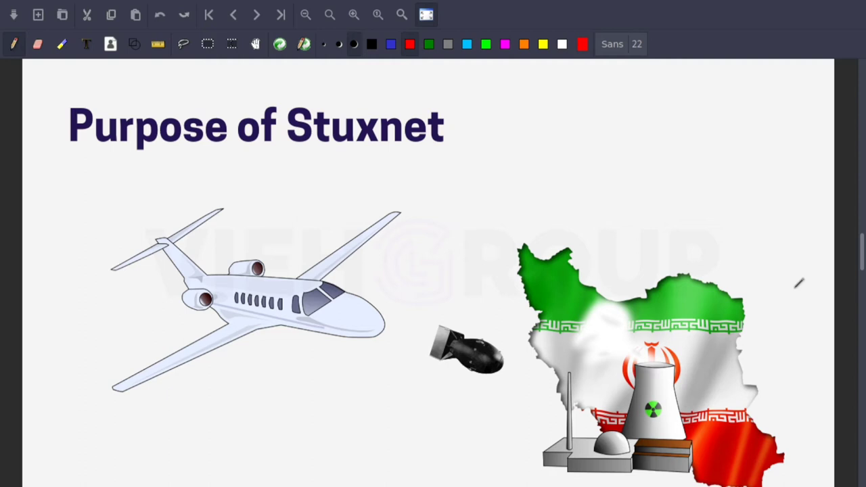
{"action": "left_click", "coordinate": [256, 14]}
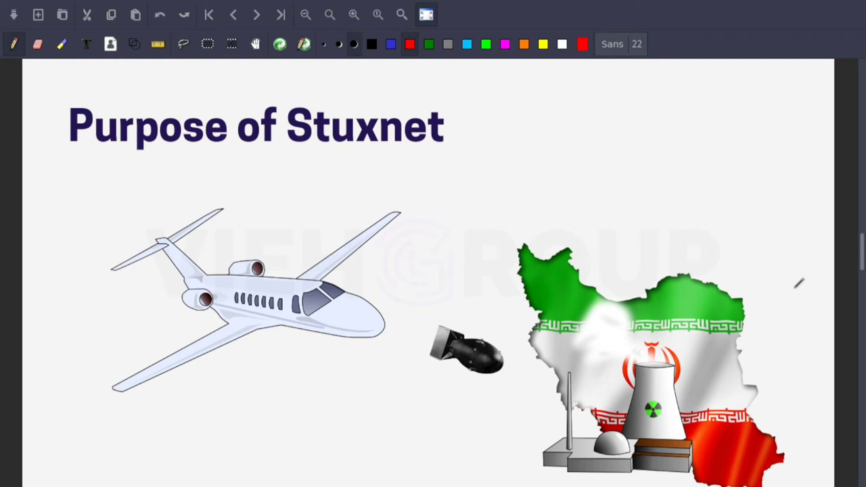
- Advance past the Modus Operandi slide to the Stuxnet source code slide
{"action": "left_click", "coordinate": [256, 14]}
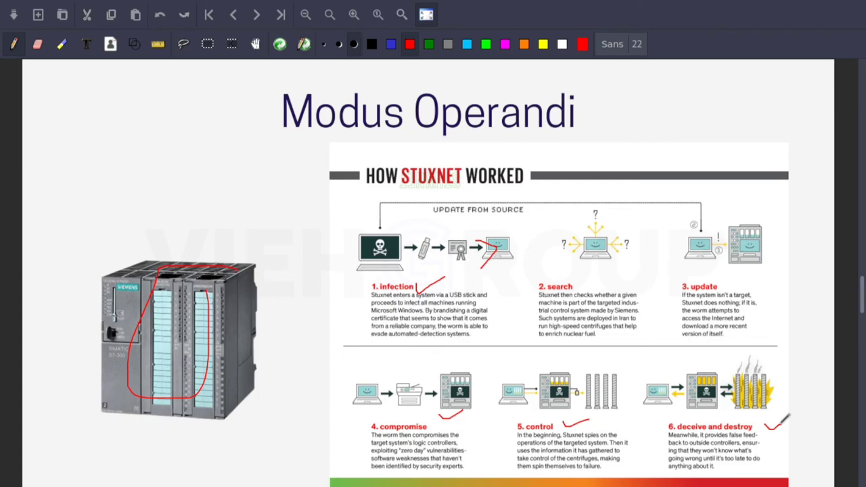
{"action": "left_click", "coordinate": [256, 14]}
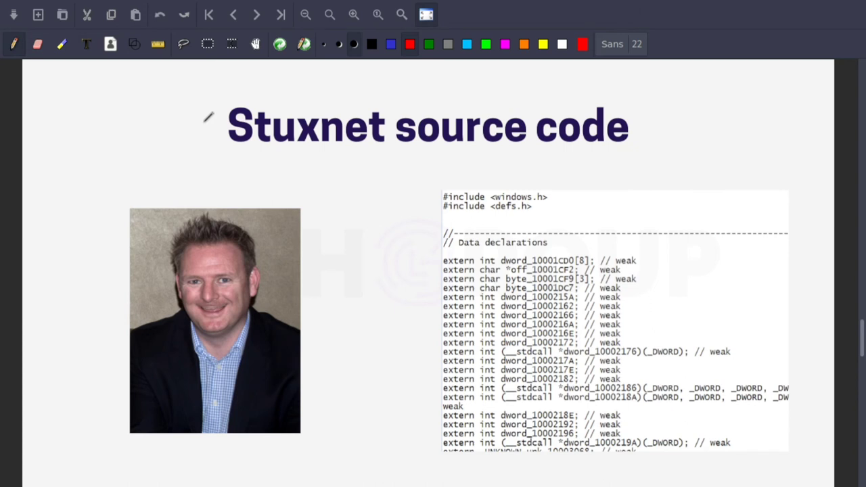
- Draw a red V stroke down the man's photo and up toward the code listing
{"action": "left_click_drag", "start_coordinate": [159, 318], "coordinate": [211, 401]}
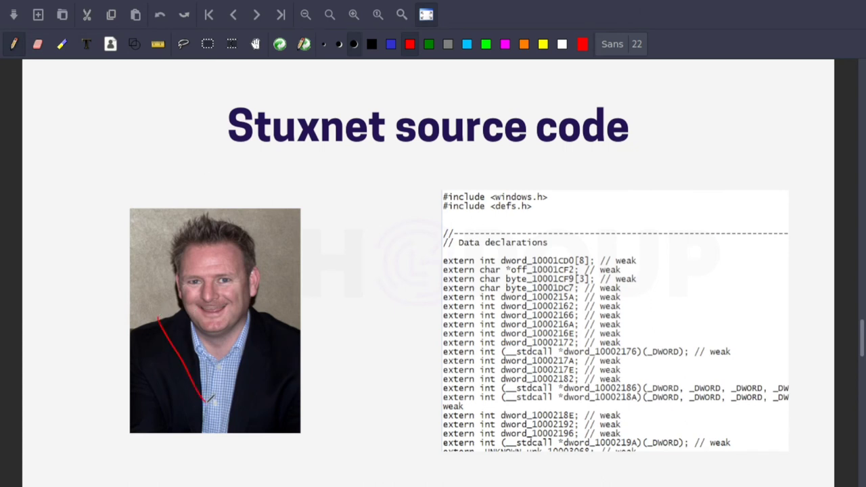
{"action": "left_click_drag", "start_coordinate": [210, 403], "coordinate": [342, 277]}
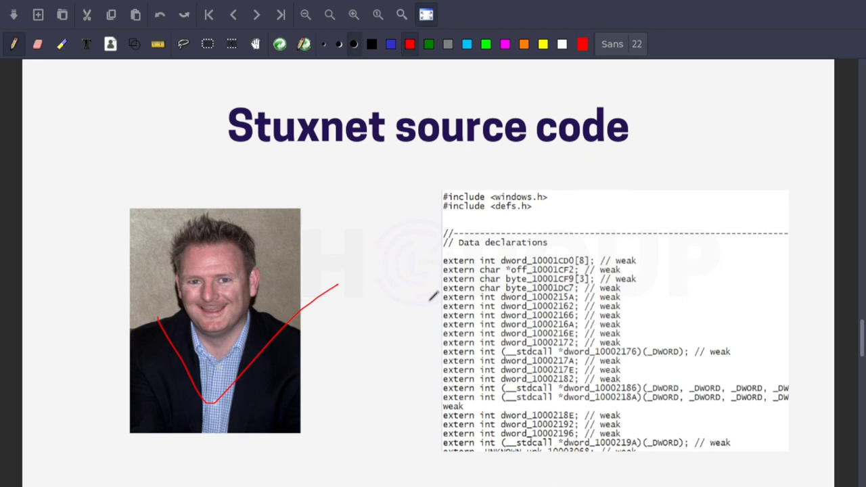
{"action": "mouse_move", "coordinate": [568, 269]}
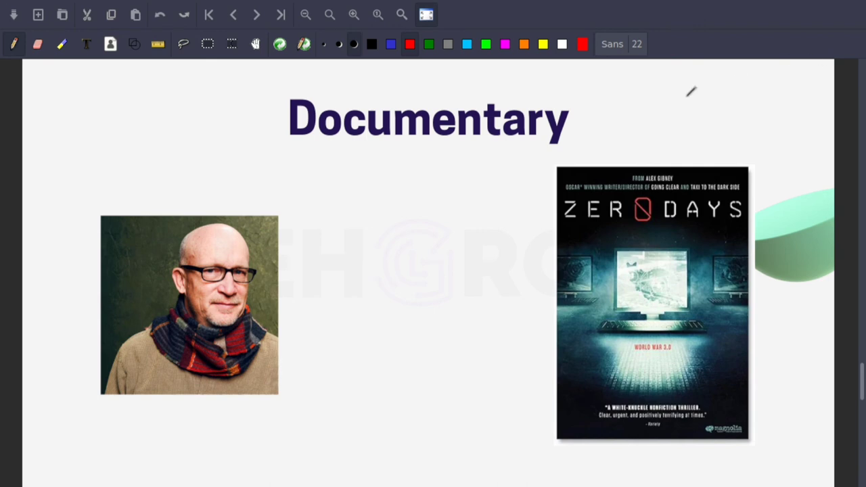
{"action": "mouse_move", "coordinate": [203, 379]}
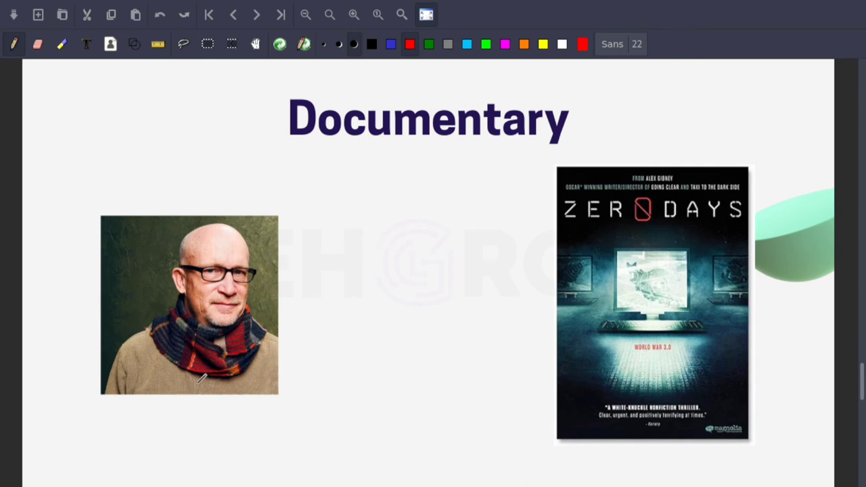
- Draw a red tick stroke from below the portrait toward the Zero Days poster
{"action": "left_click_drag", "start_coordinate": [198, 386], "coordinate": [410, 243]}
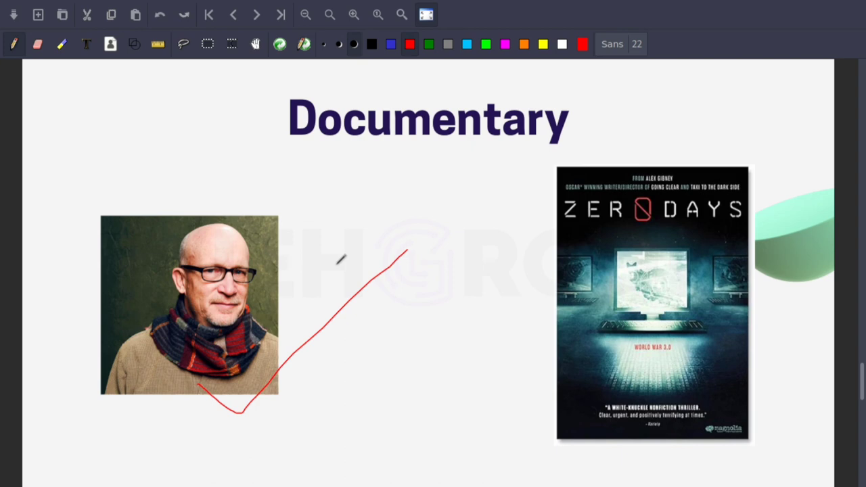
{"action": "mouse_move", "coordinate": [379, 267]}
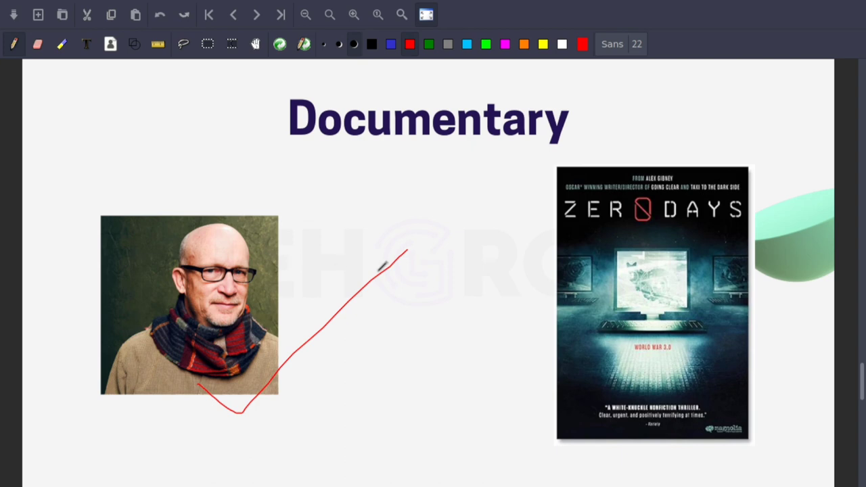